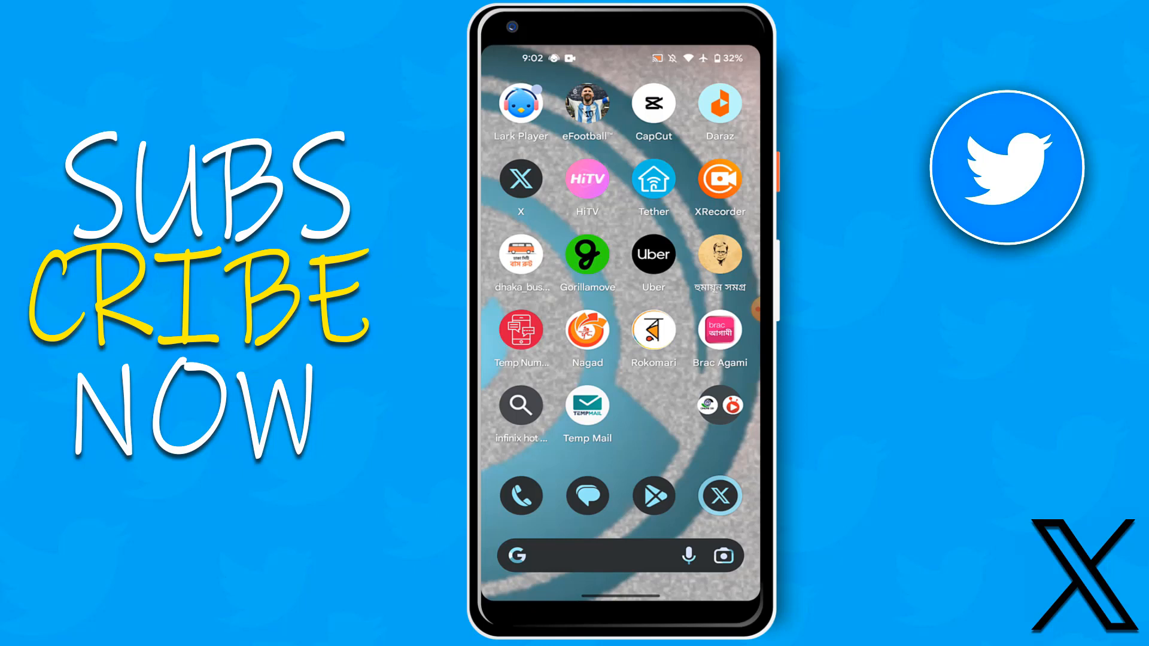
- Launch the X app from the home screen to reach its home feed
click(719, 495)
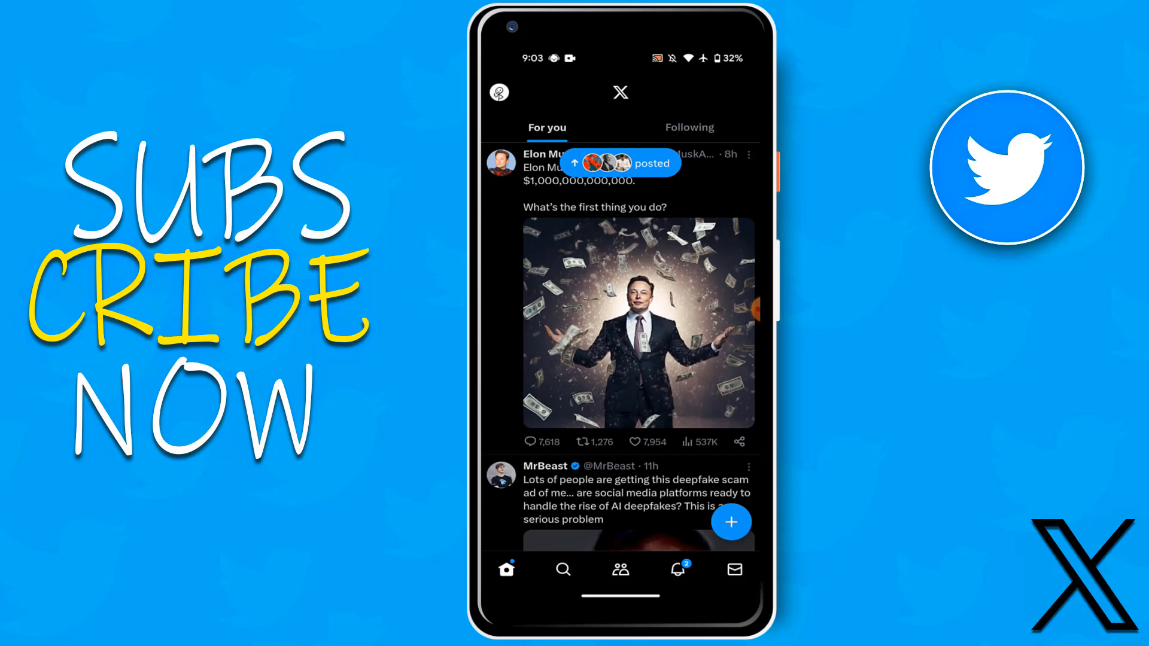
- Reach your own profile page through the account side drawer
click(499, 91)
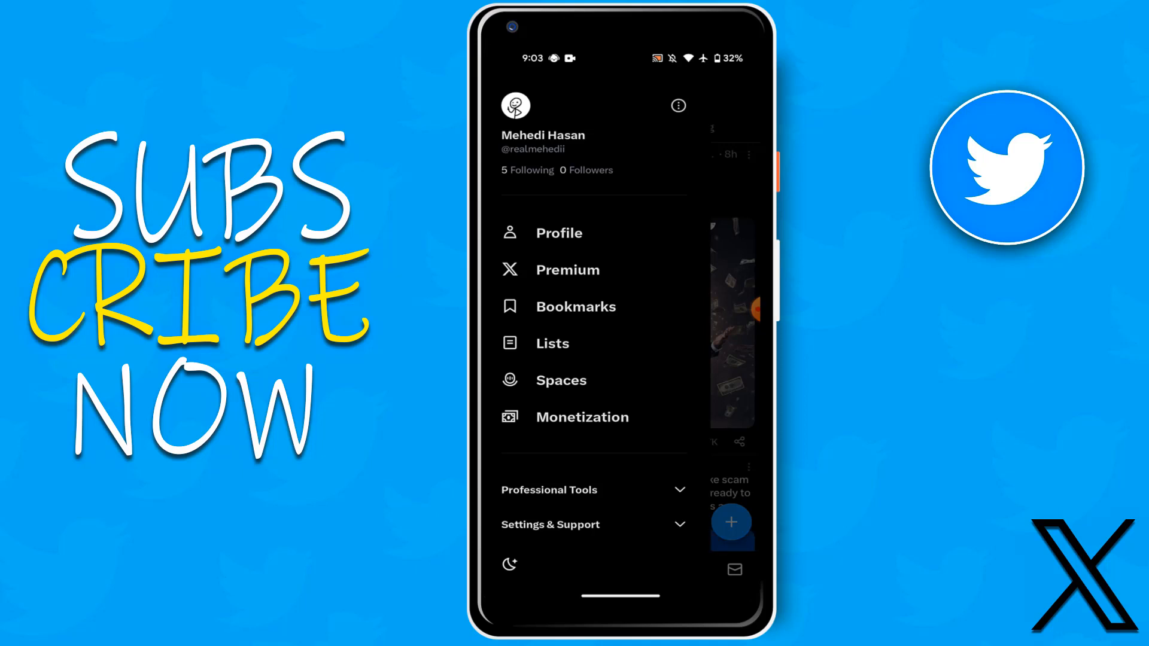
click(558, 233)
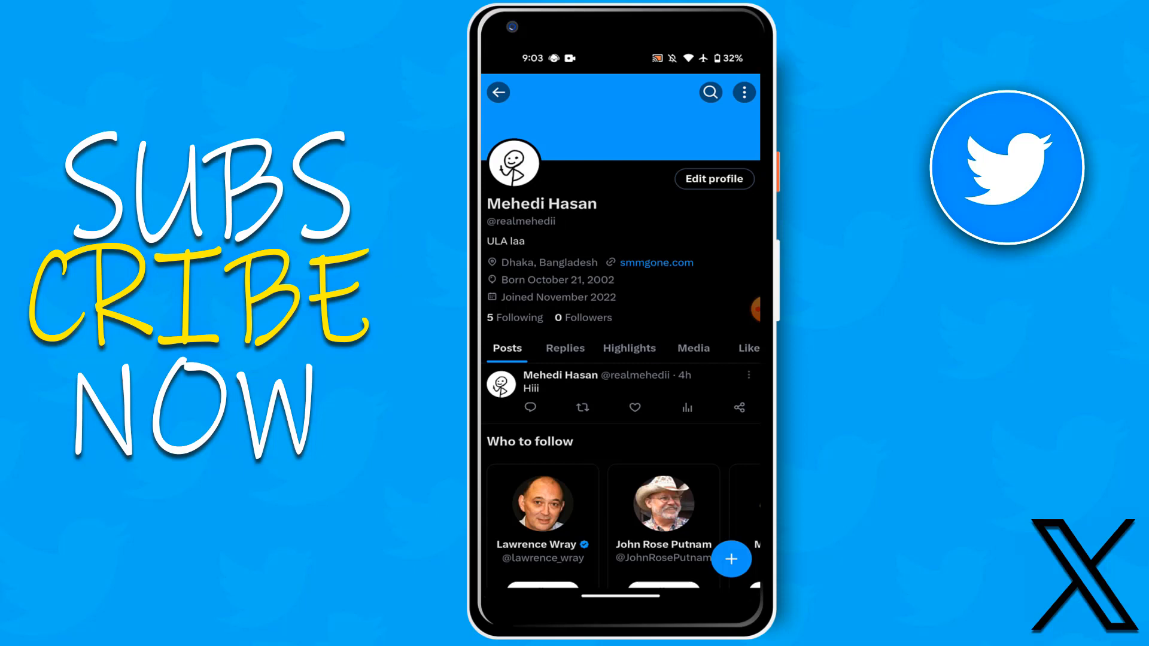
- Start editing the profile so the Tips entry, currently Off, becomes reachable
click(712, 179)
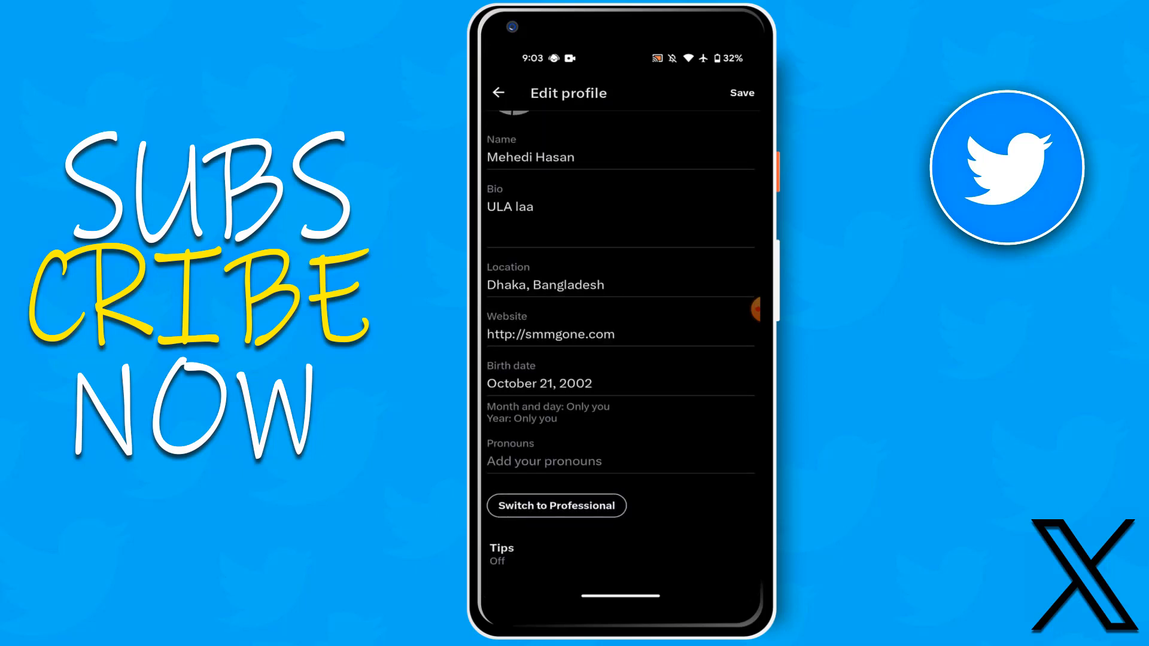
- Enter the Tips setup intro explaining that followers can send cash instantly
click(502, 554)
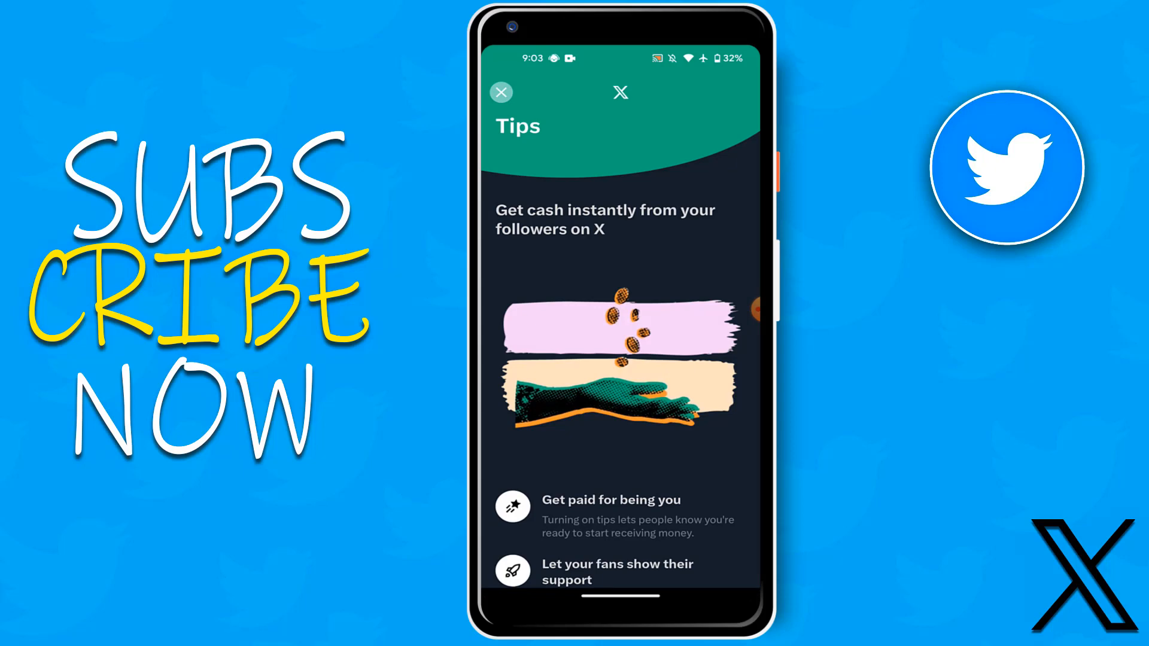
- Agree to the General Tipping Policy, switching Allow tips on
scroll(down, 3)
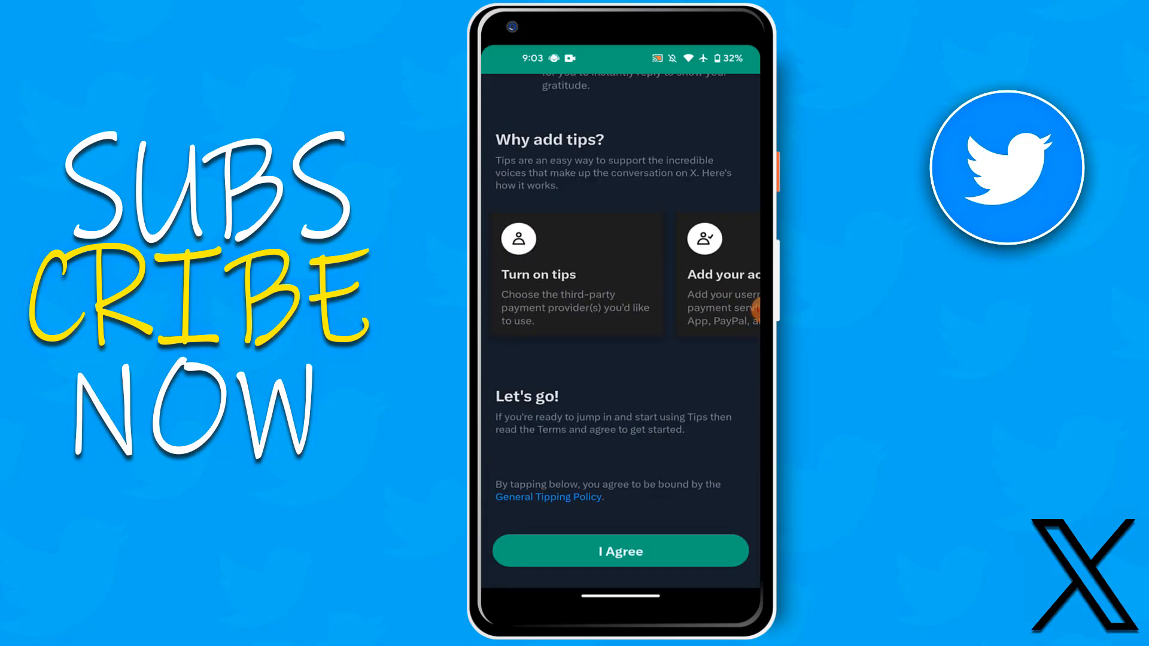
click(620, 551)
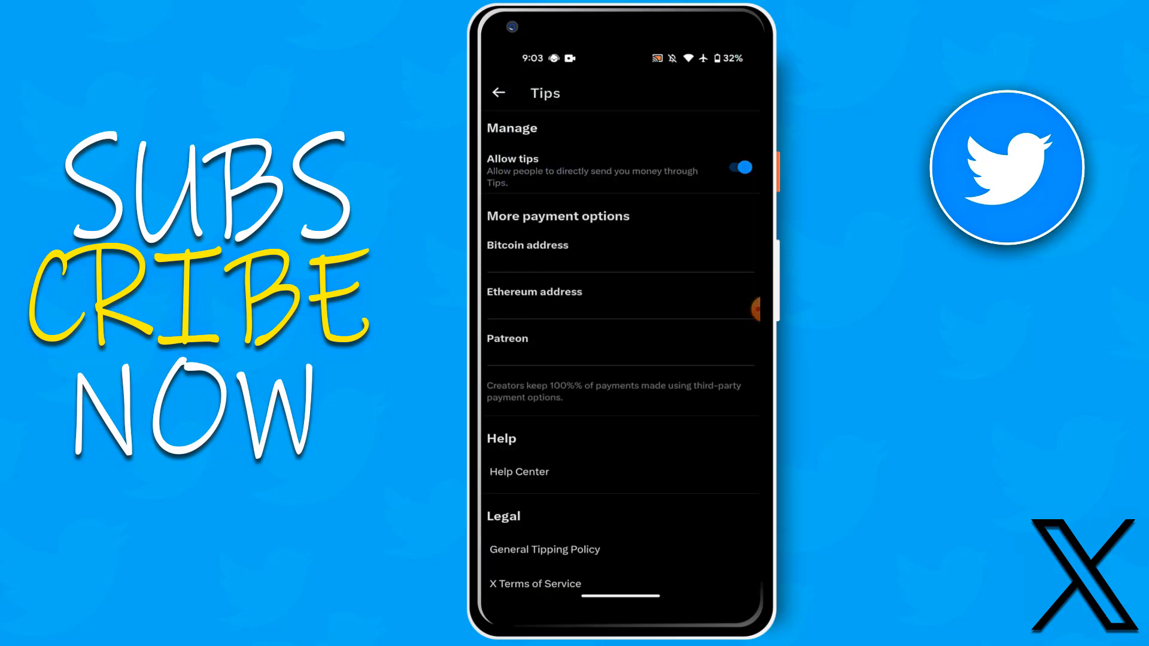